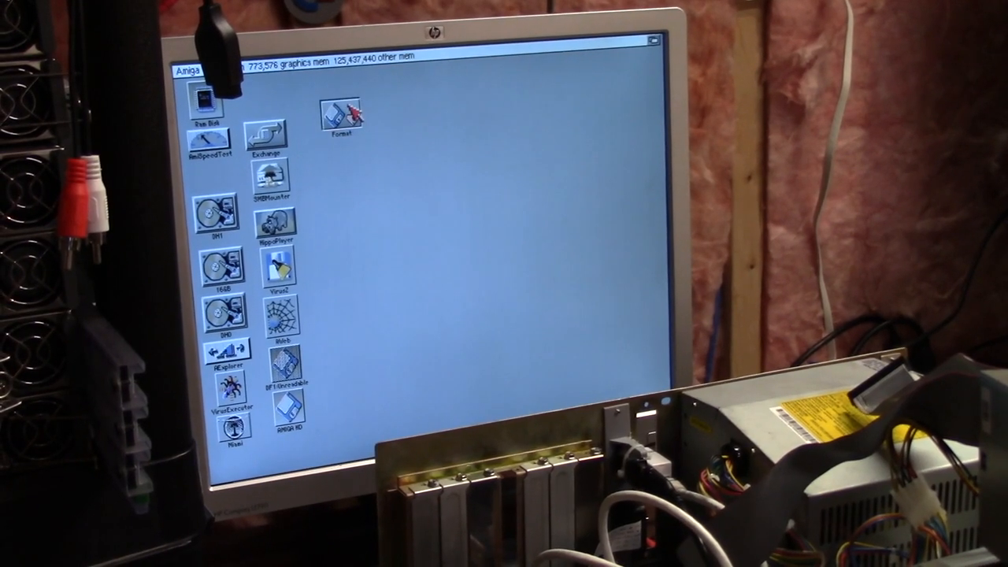
- Open the Format tool on AMIGA HD, then dismiss its device list without formatting
double_click(340, 115)
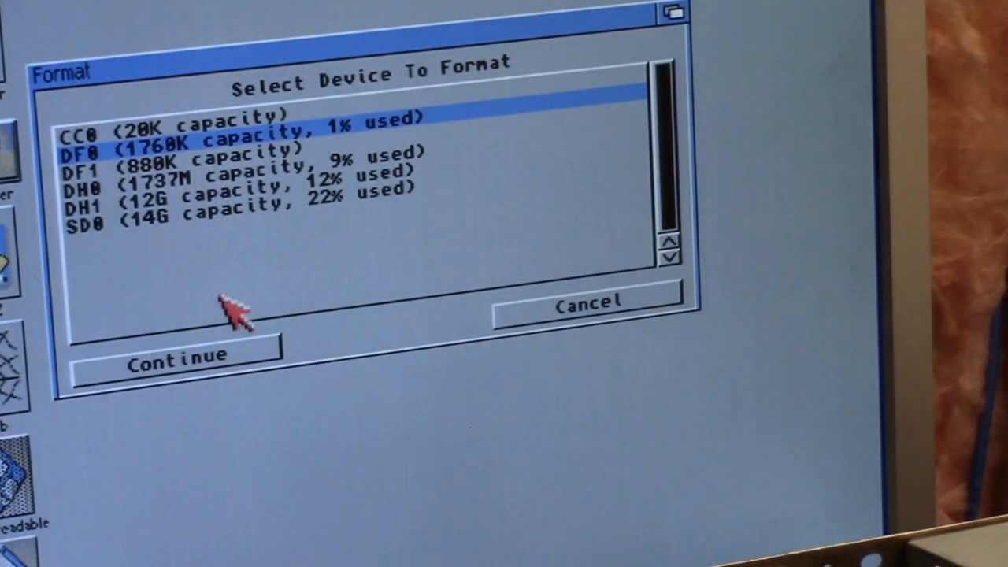
mouse_move(559, 311)
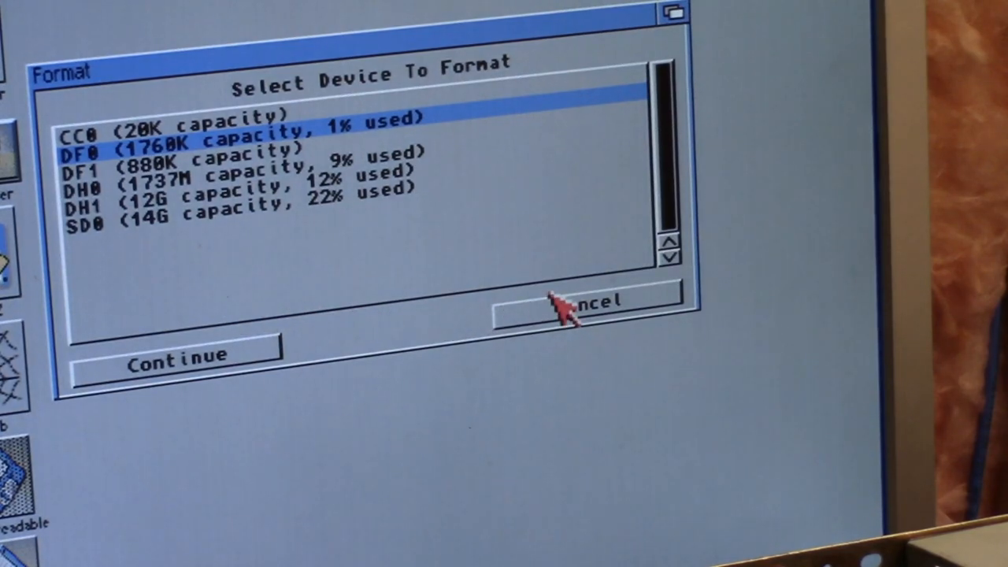
click(567, 306)
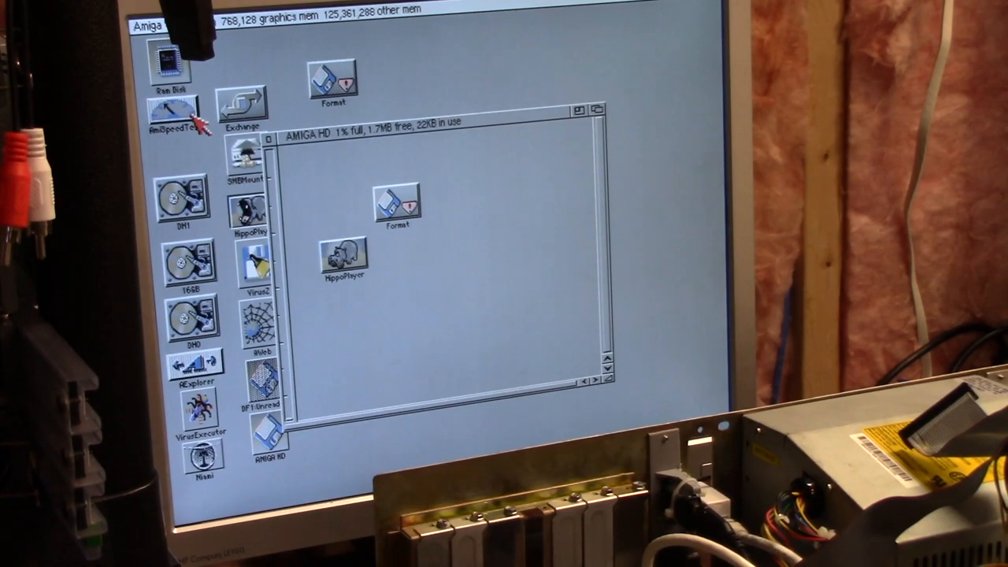
mouse_move(197, 122)
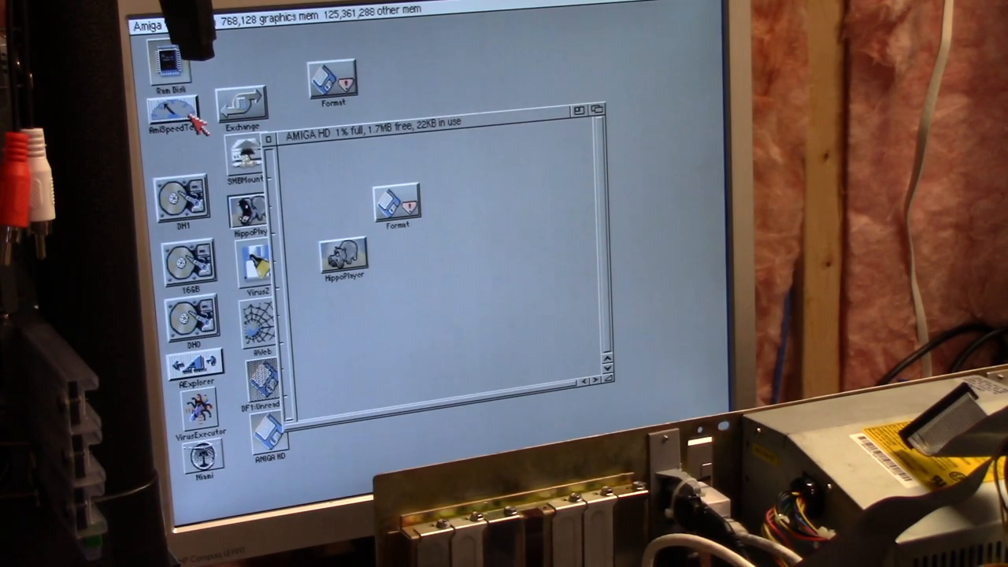
mouse_move(268, 150)
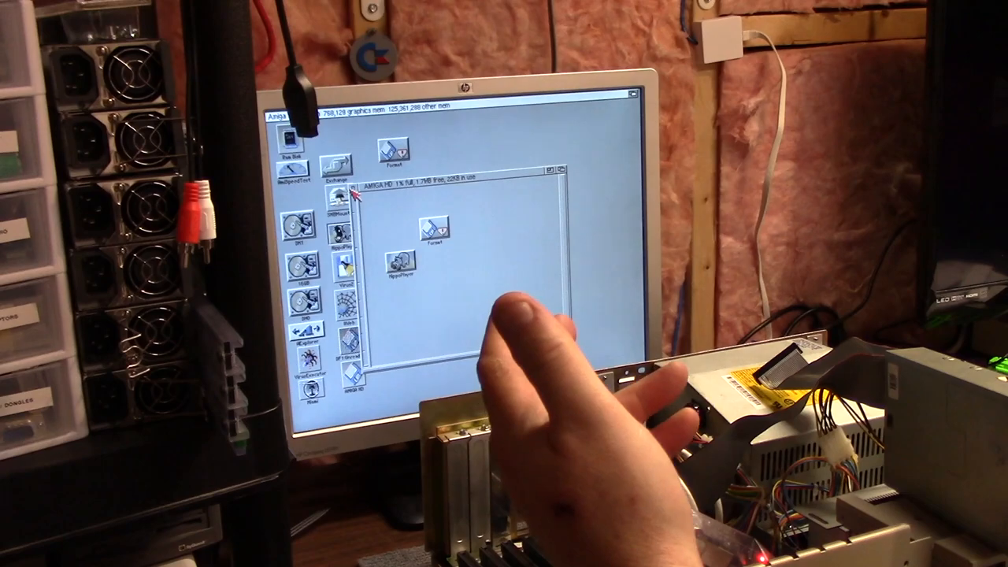
mouse_move(504, 315)
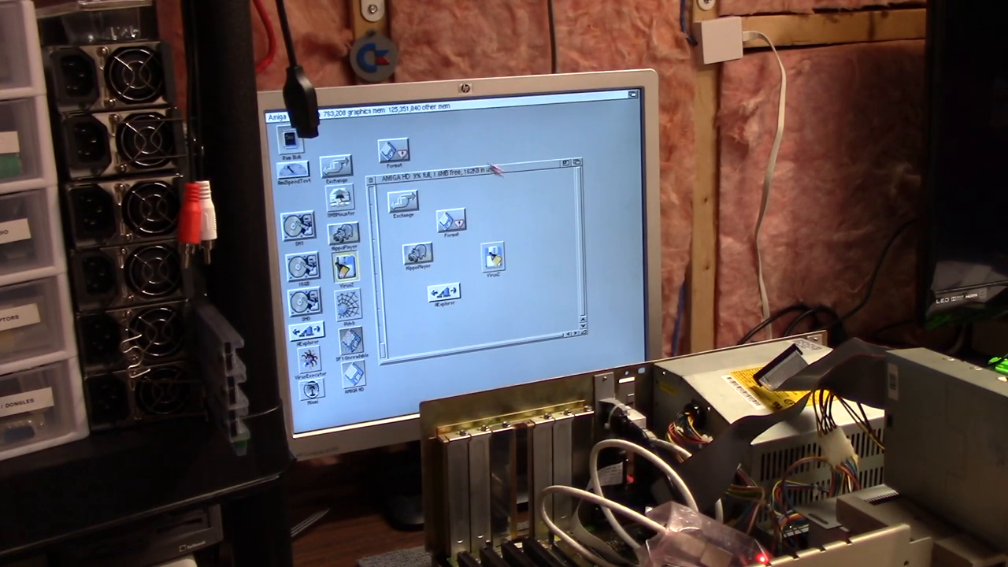
- Start Directory Opus and select bladswed.mod in the SD0:Music/MOD module list
click(370, 179)
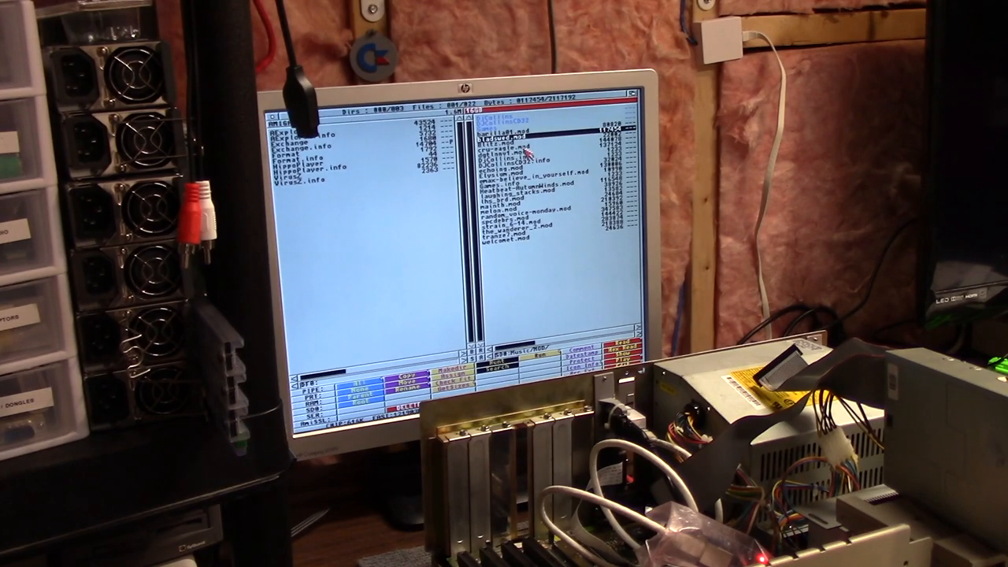
click(528, 154)
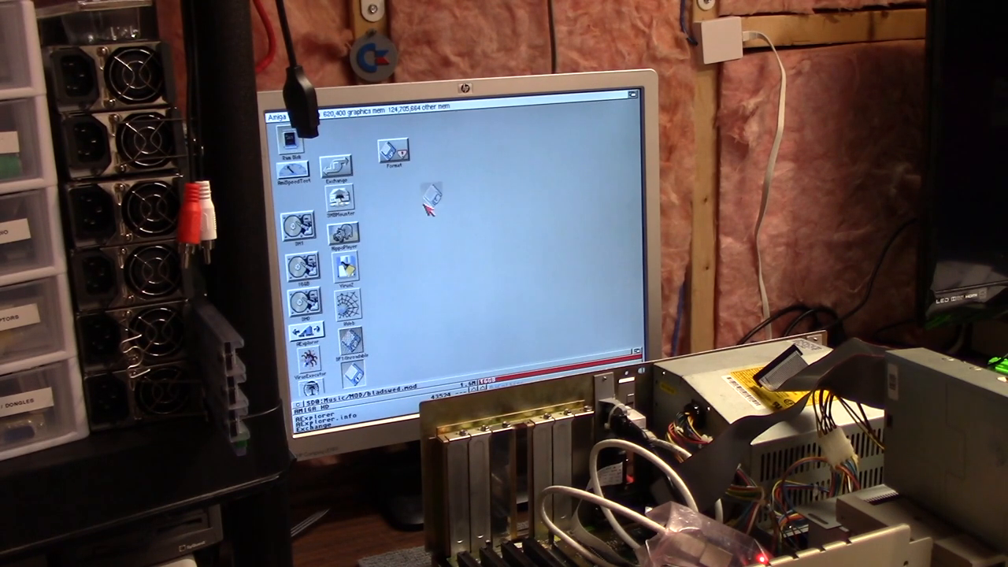
double_click(429, 197)
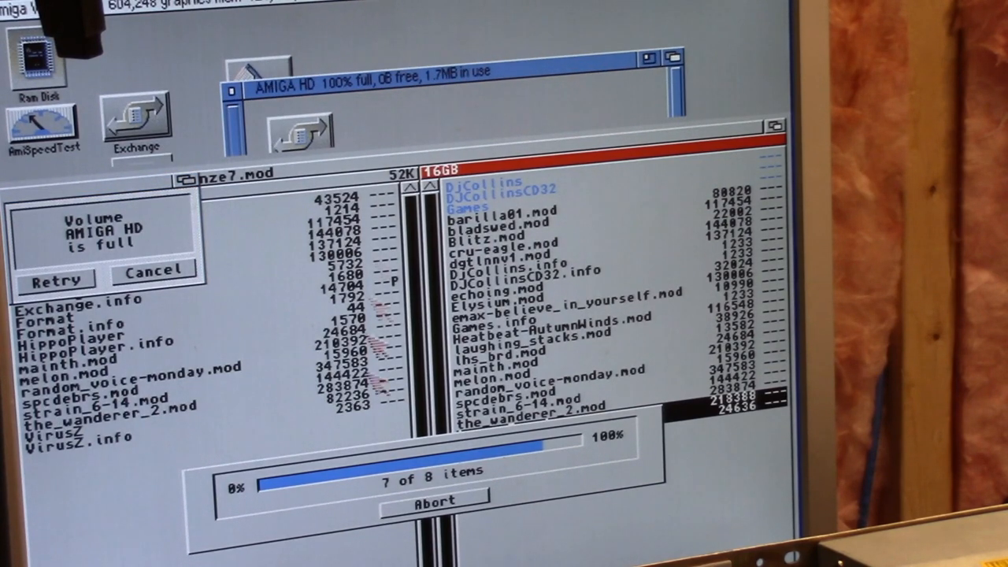
- Cancel the 'Volume AMIGA HD is full' requester and abort the remaining module copy
click(151, 279)
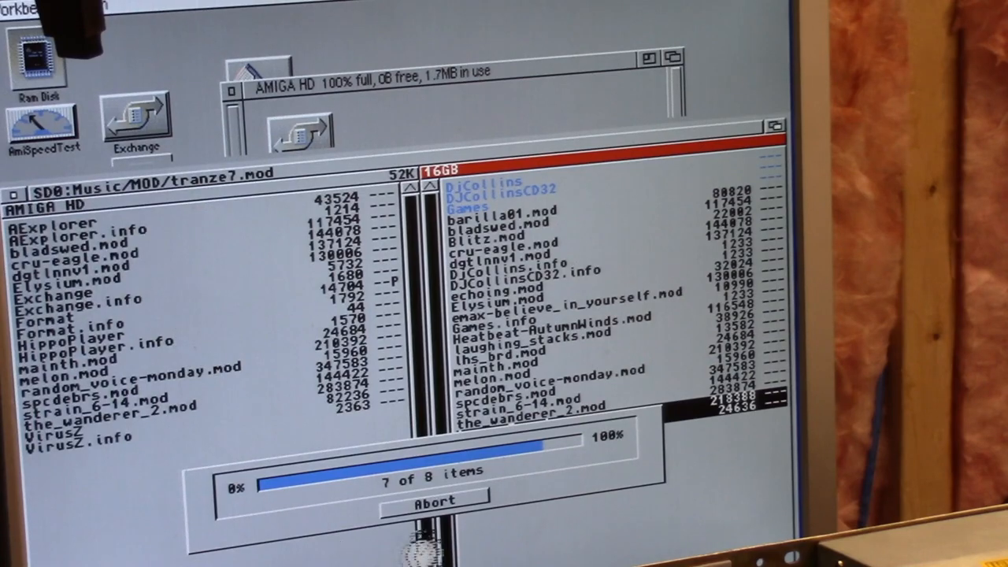
click(431, 501)
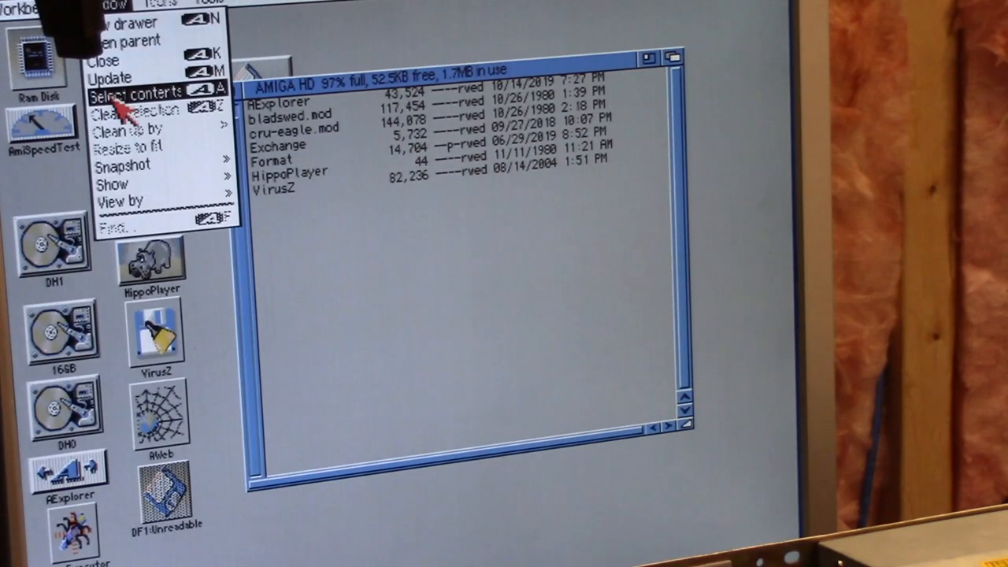
click(135, 92)
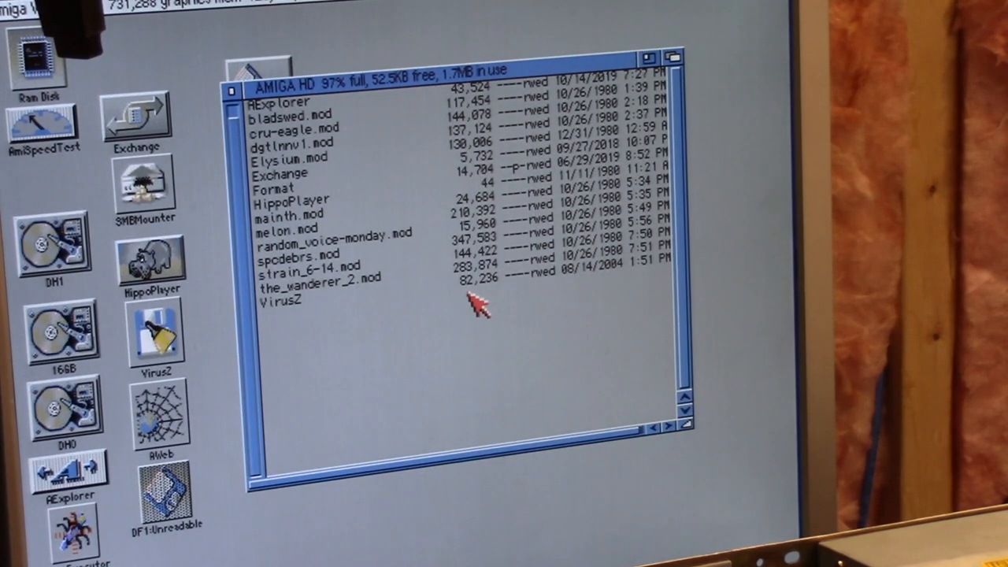
mouse_move(284, 197)
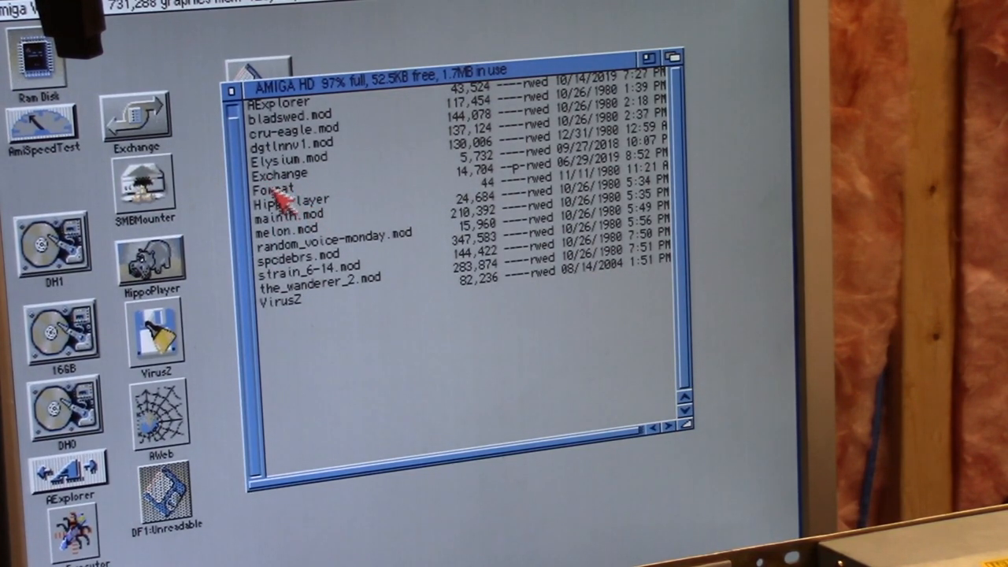
mouse_move(291, 185)
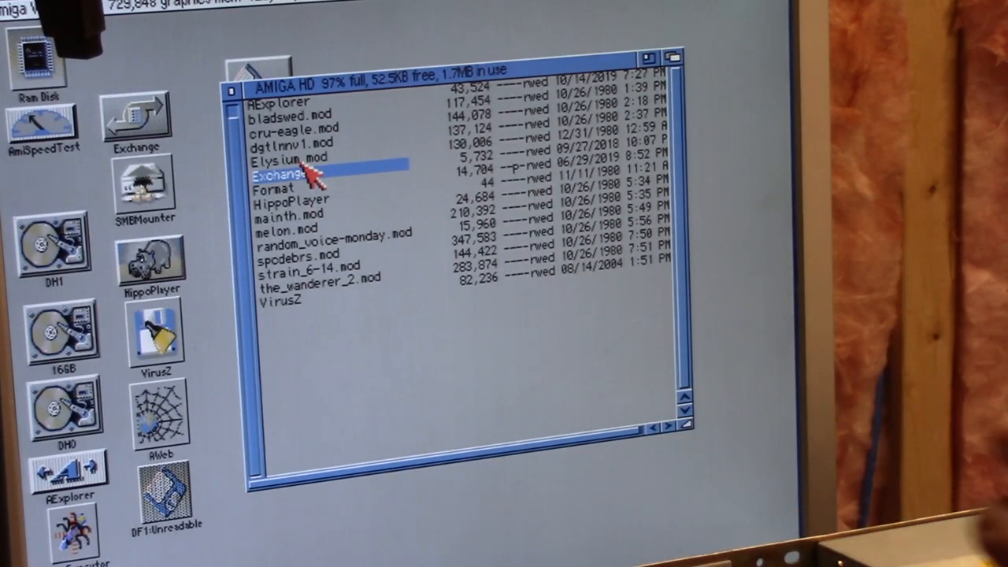
mouse_move(252, 138)
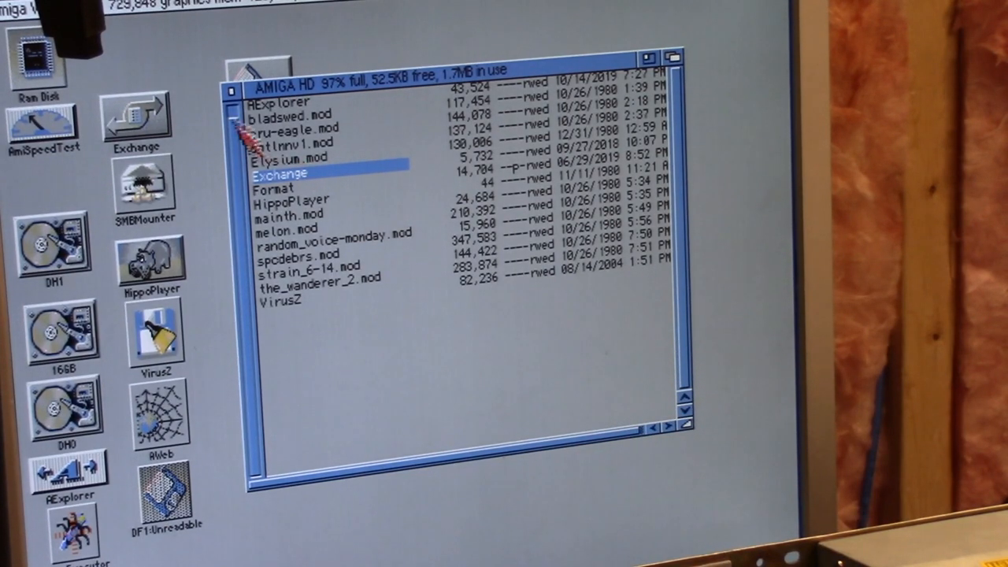
mouse_move(240, 98)
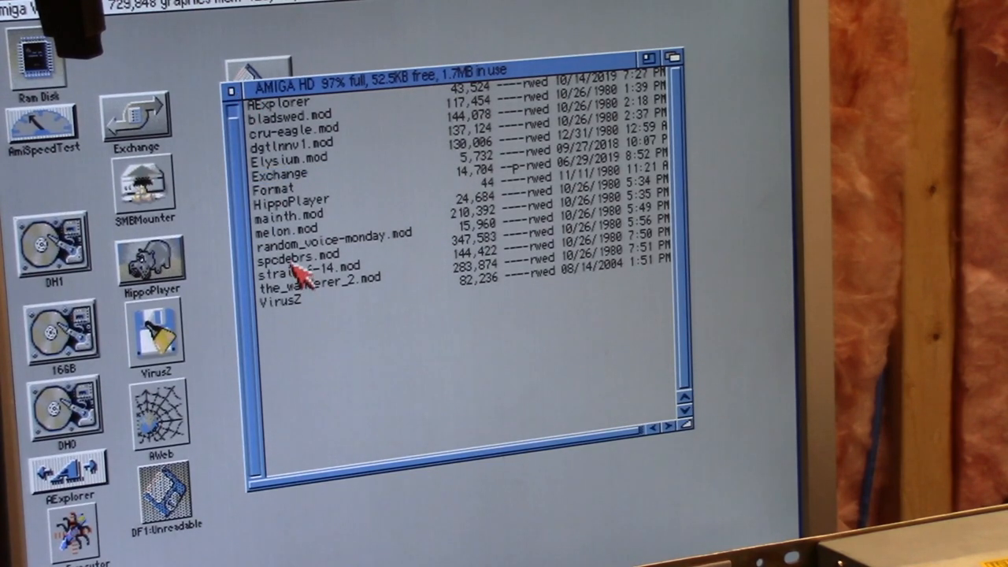
mouse_move(311, 252)
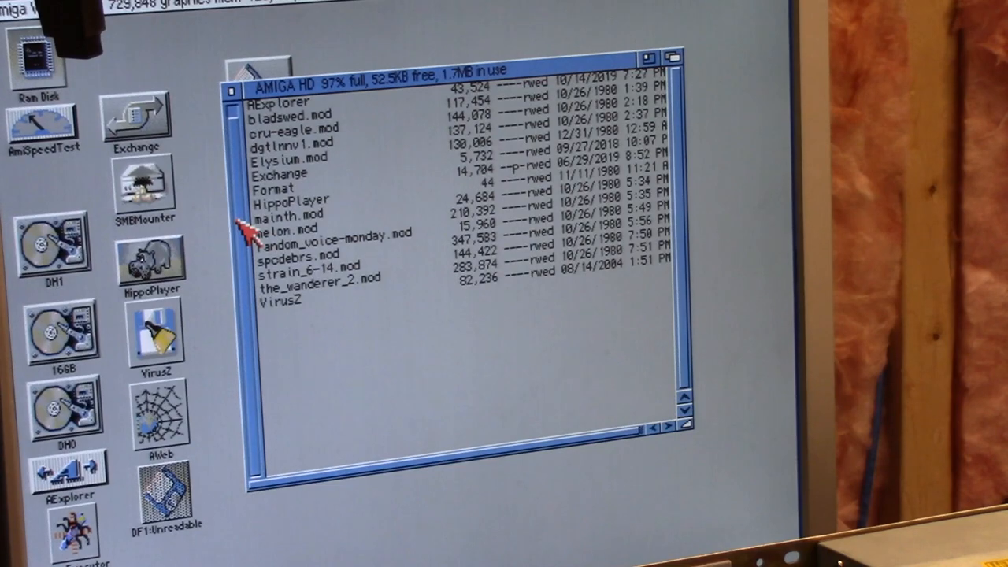
mouse_move(307, 224)
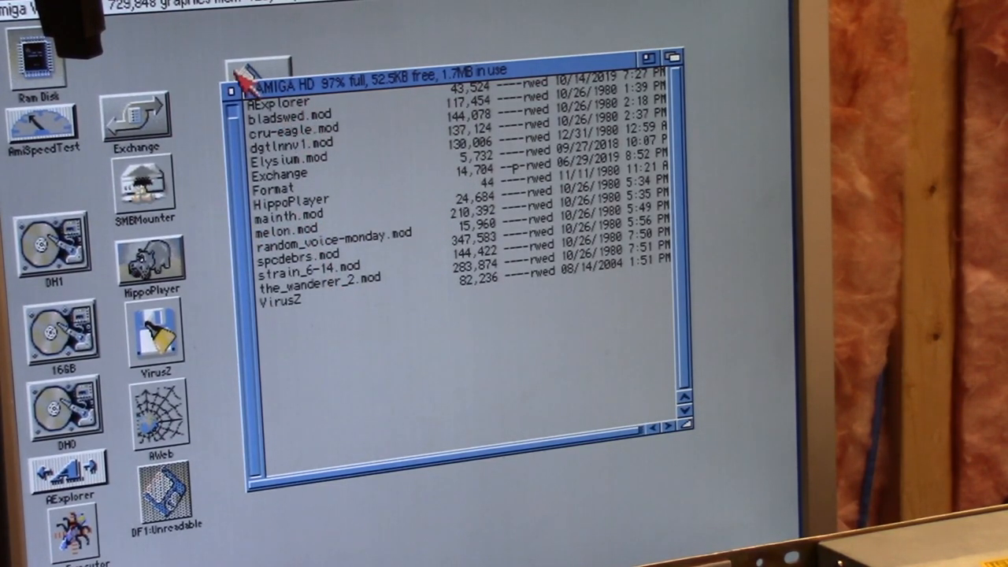
- Run AExplorer from the AMIGA HD window to show its bsdsocket.library connection settings
click(284, 103)
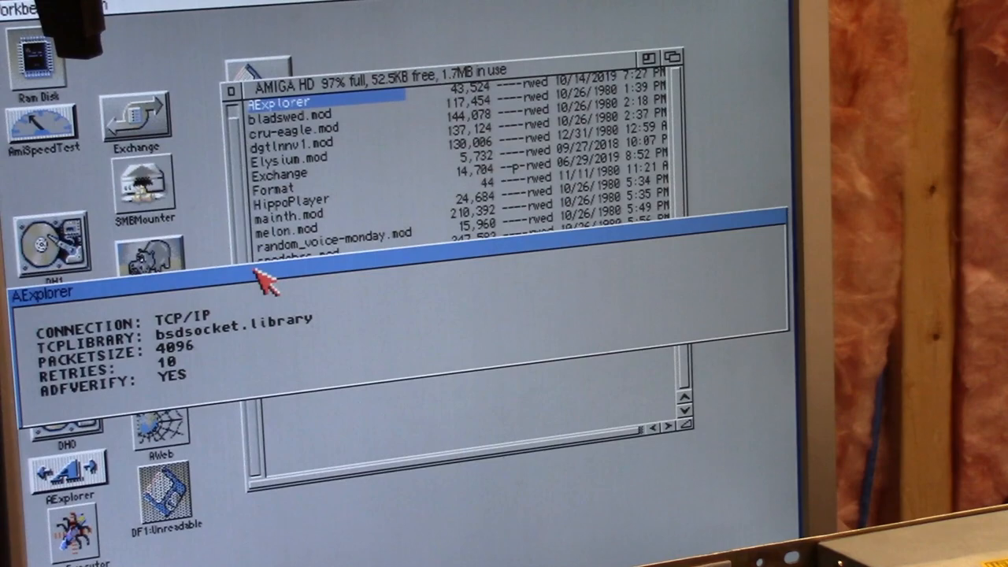
mouse_move(315, 98)
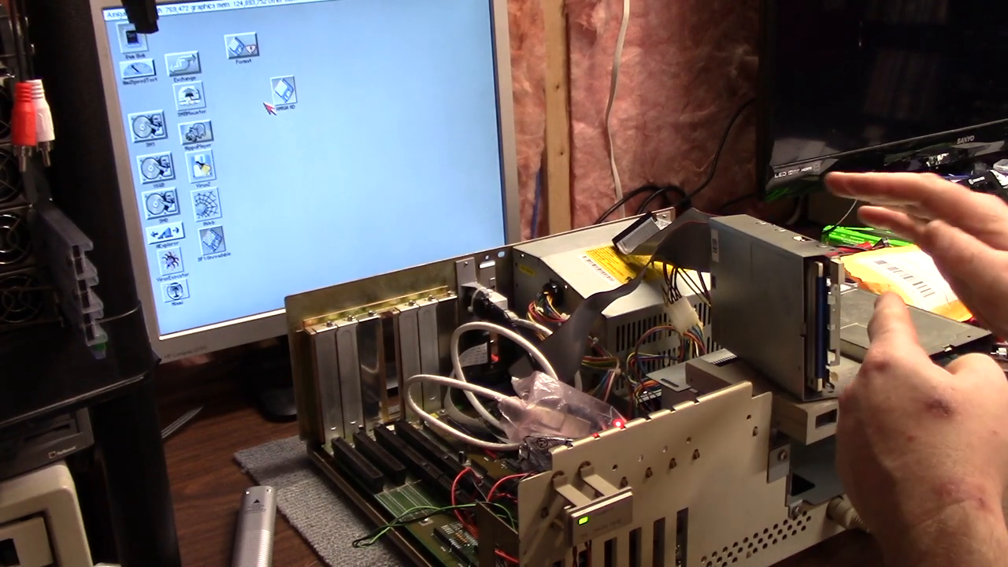
double_click(238, 51)
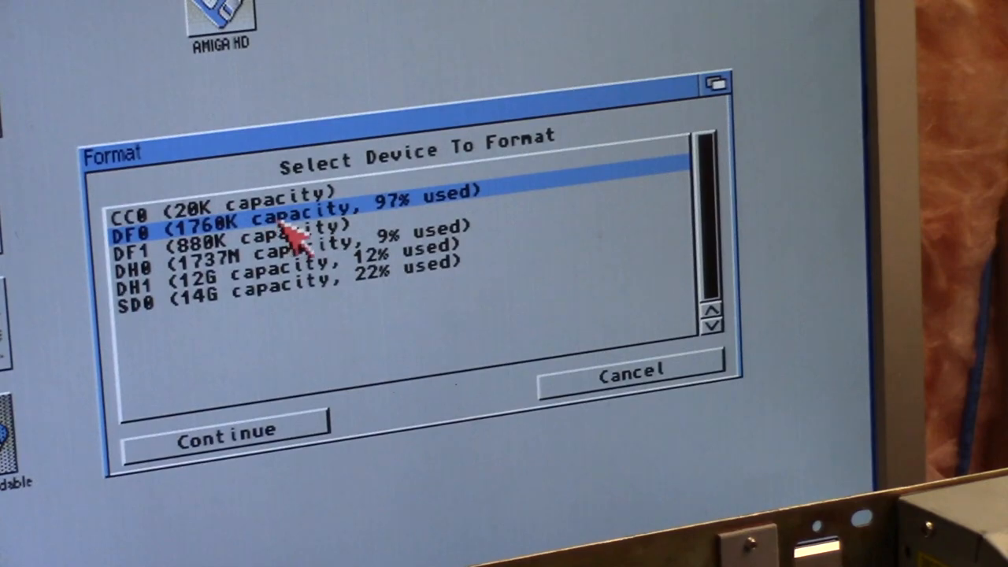
mouse_move(398, 268)
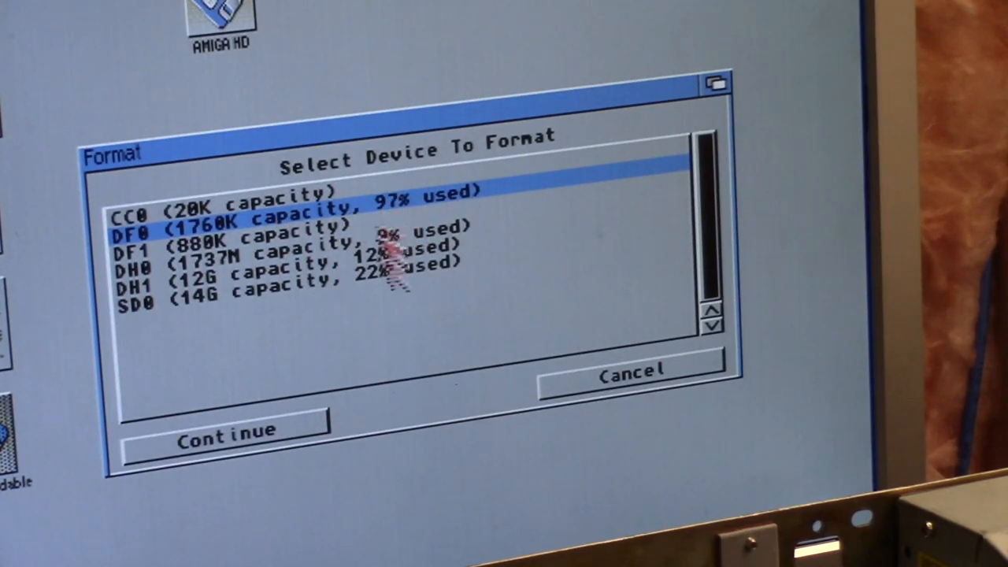
click(628, 373)
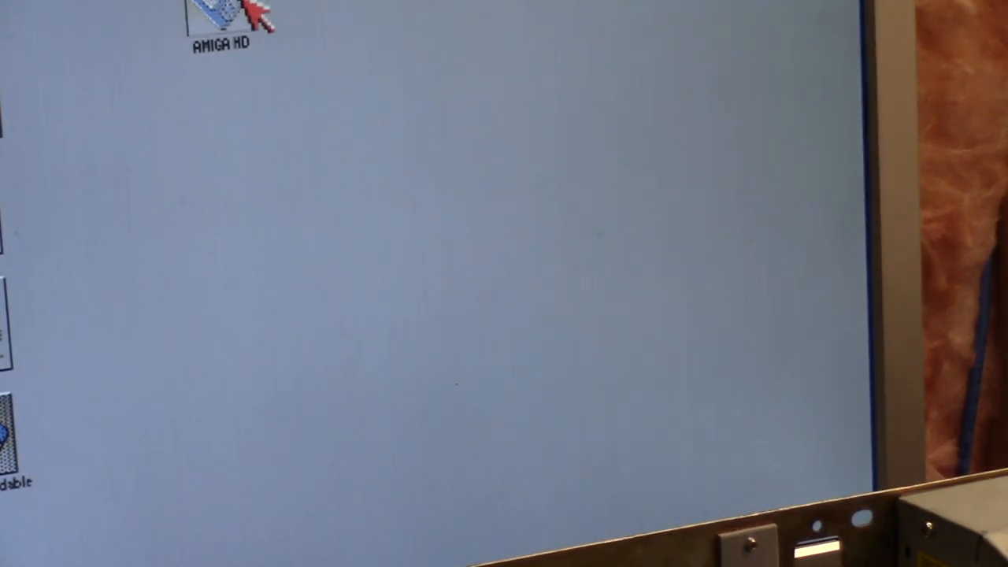